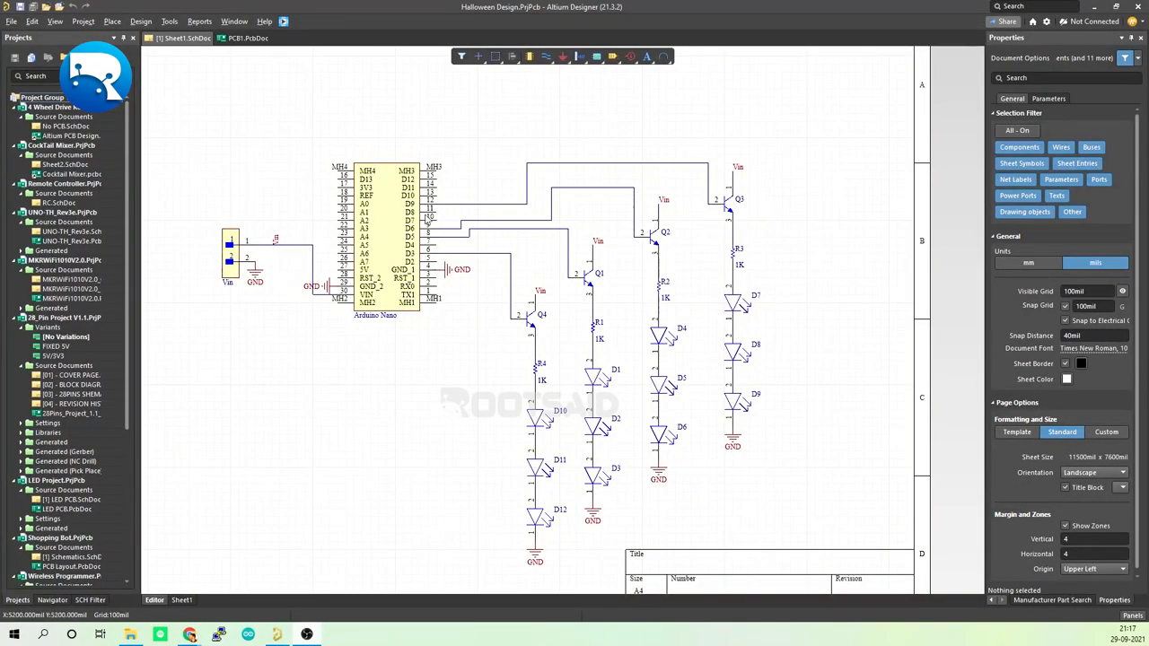
# Step: Browse the Altium RootSaid offer page showing the 30% off free-trial sign-up
pyautogui.click(243, 39)
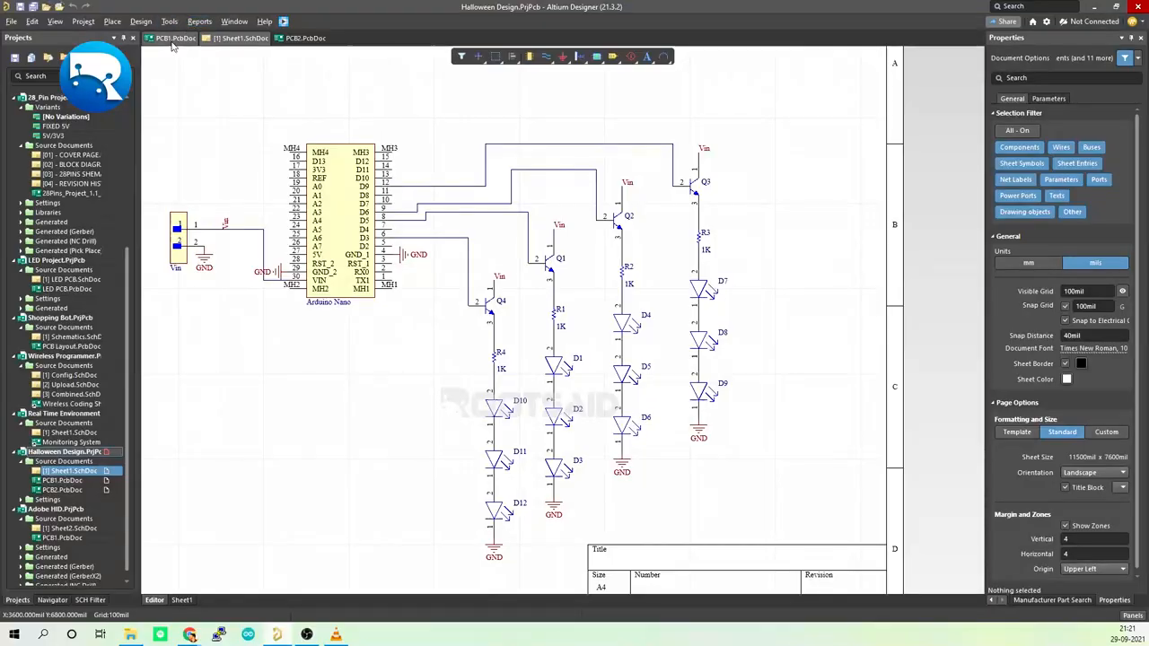
pyautogui.click(170, 45)
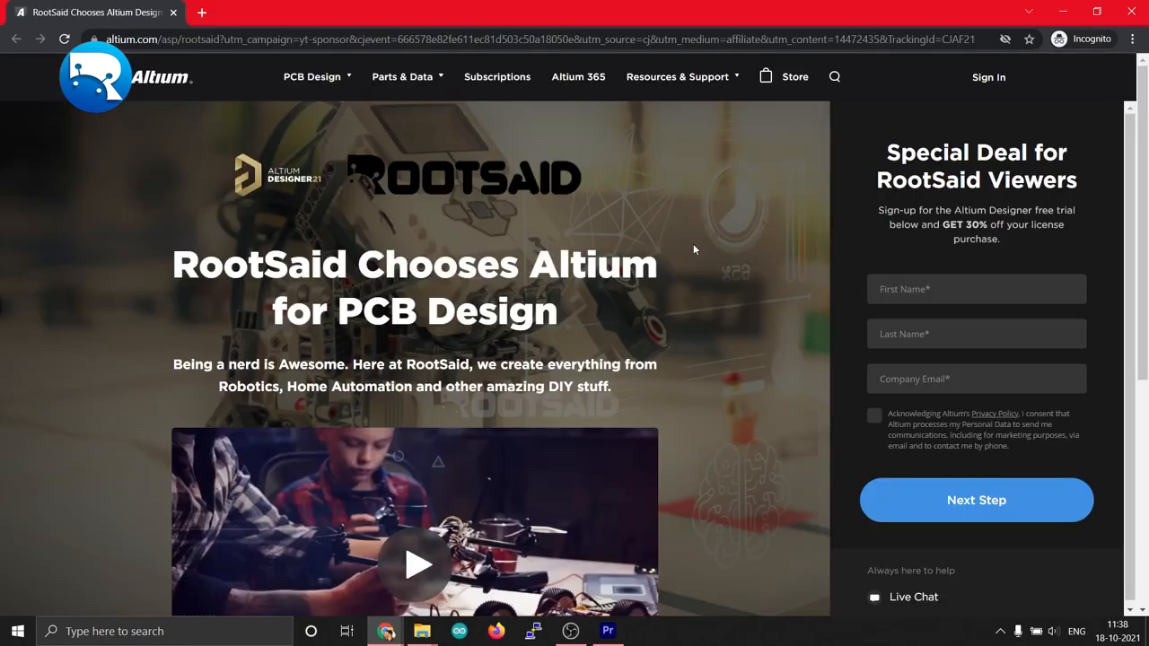
pyautogui.scroll(-3)
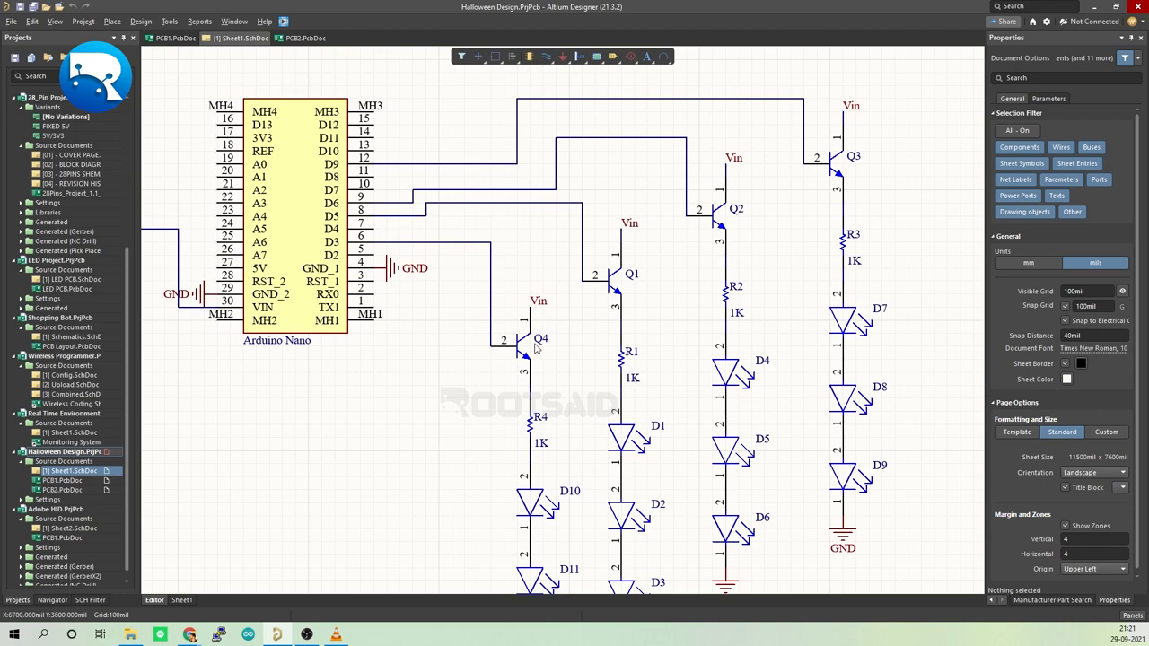
pyautogui.moveTo(484, 211)
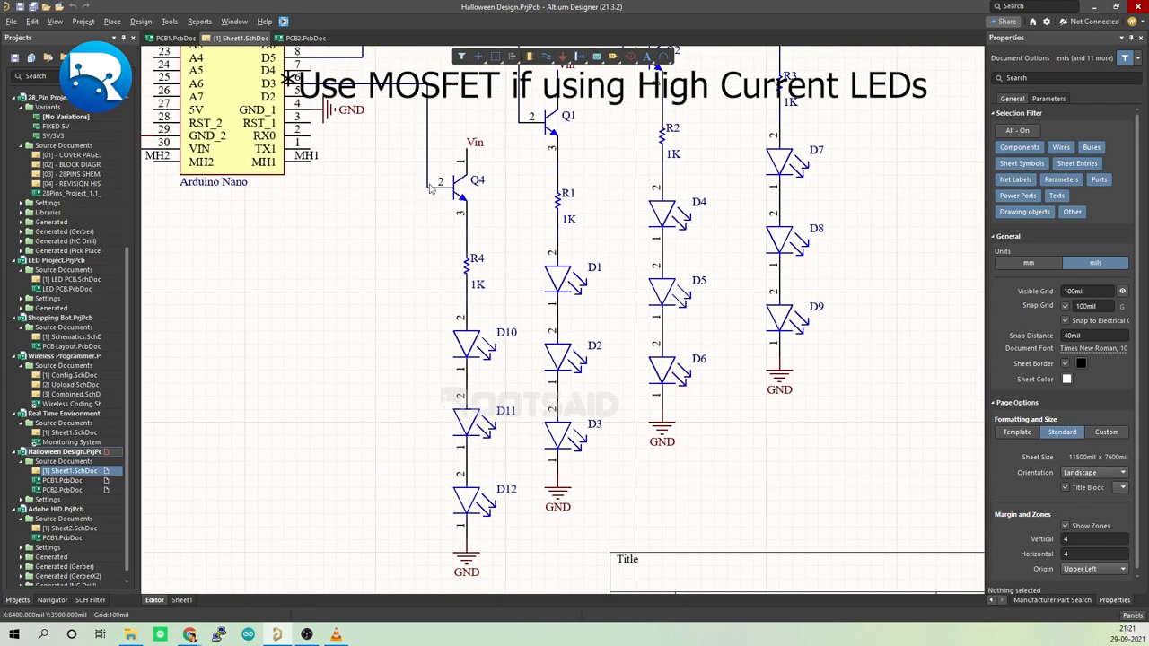
pyautogui.moveTo(437, 460)
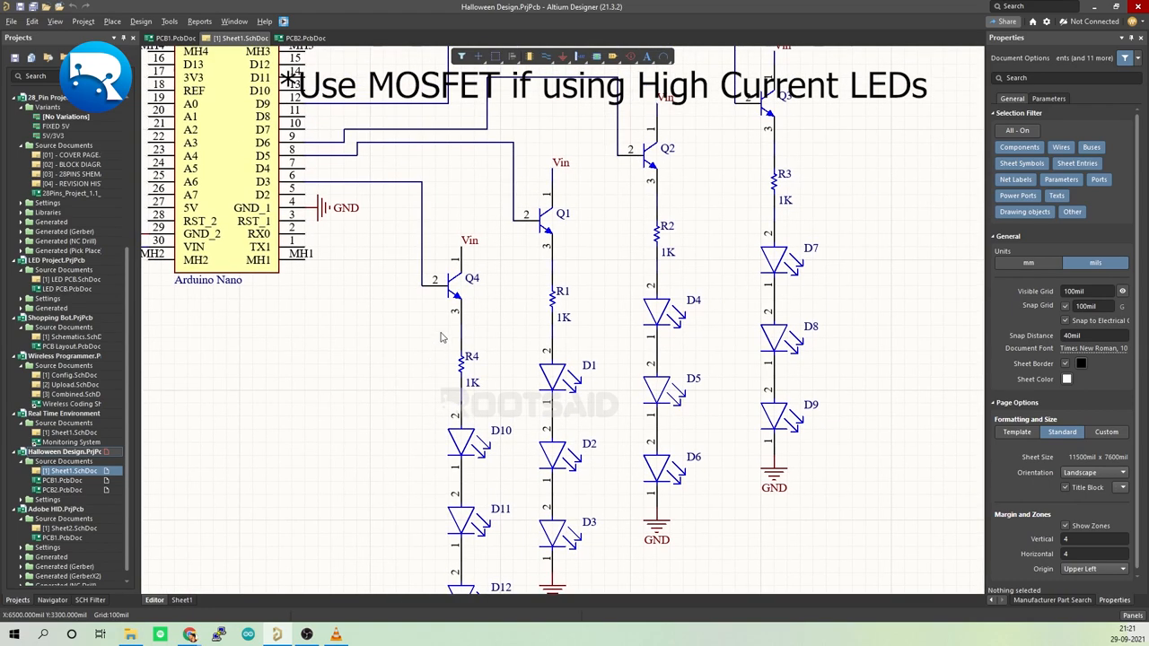
pyautogui.moveTo(545, 179)
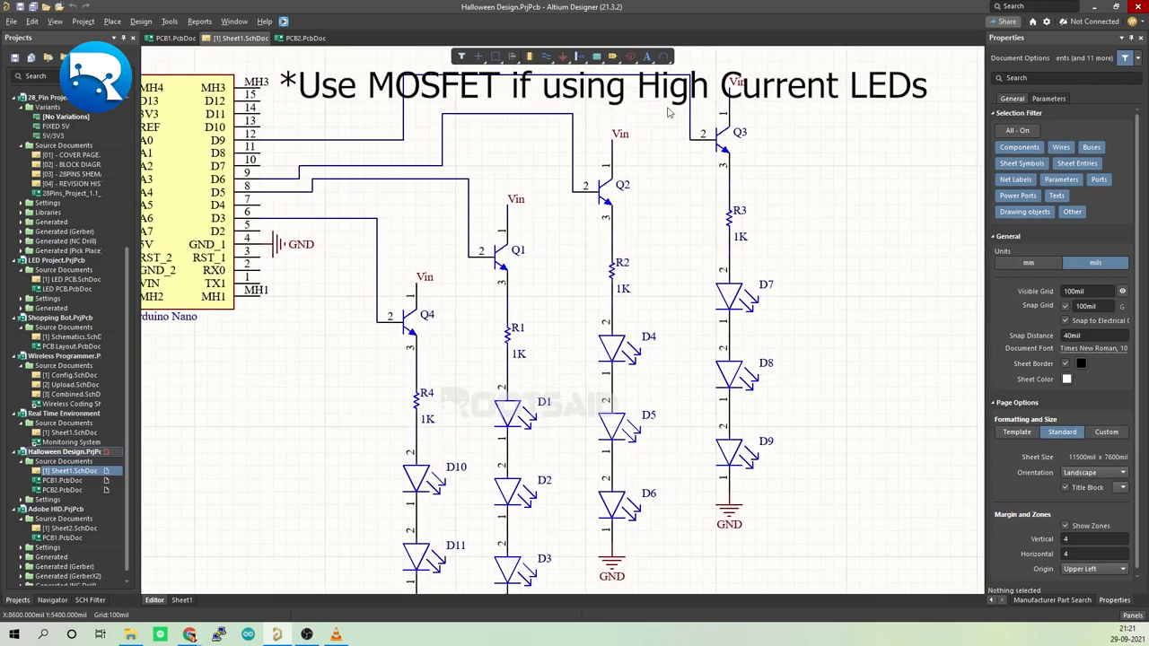
pyautogui.moveTo(481, 353)
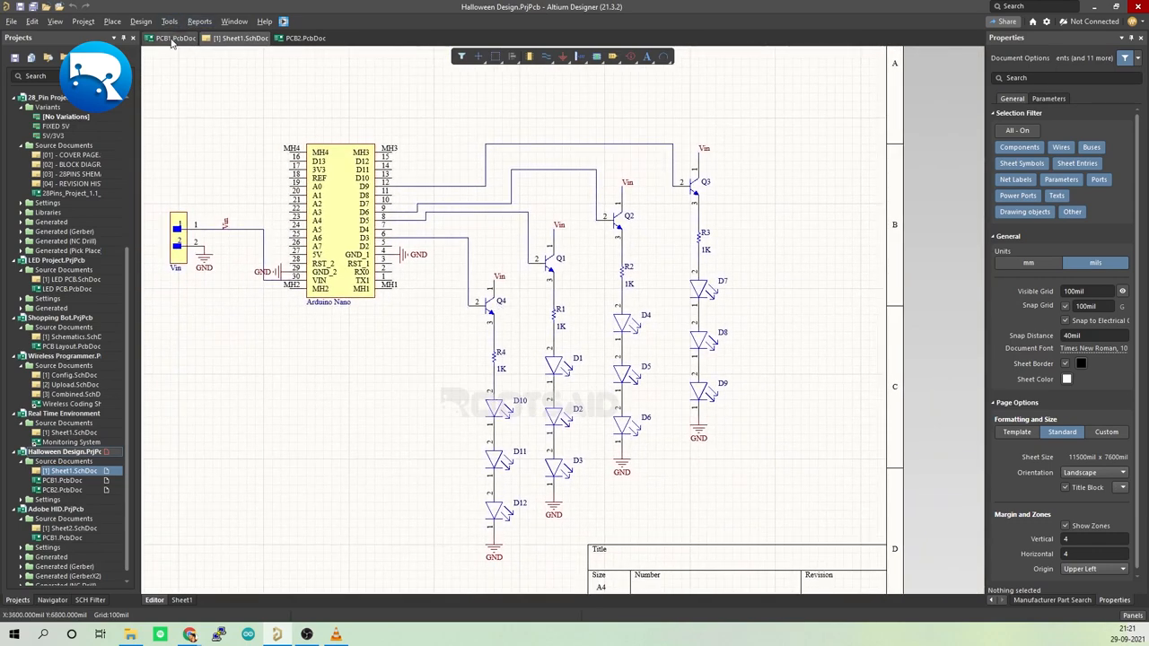
pyautogui.click(166, 39)
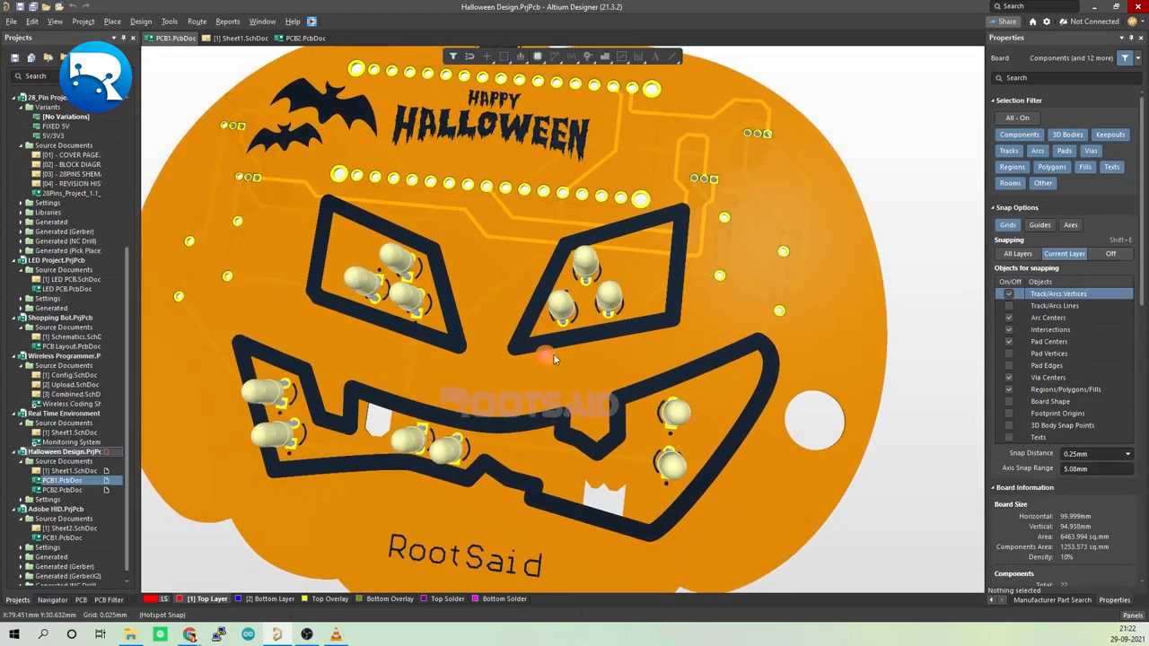
# Step: Show the finished pumpkin Happy Halloween board from PCB1.PcbDoc in 3D
pyautogui.click(772, 69)
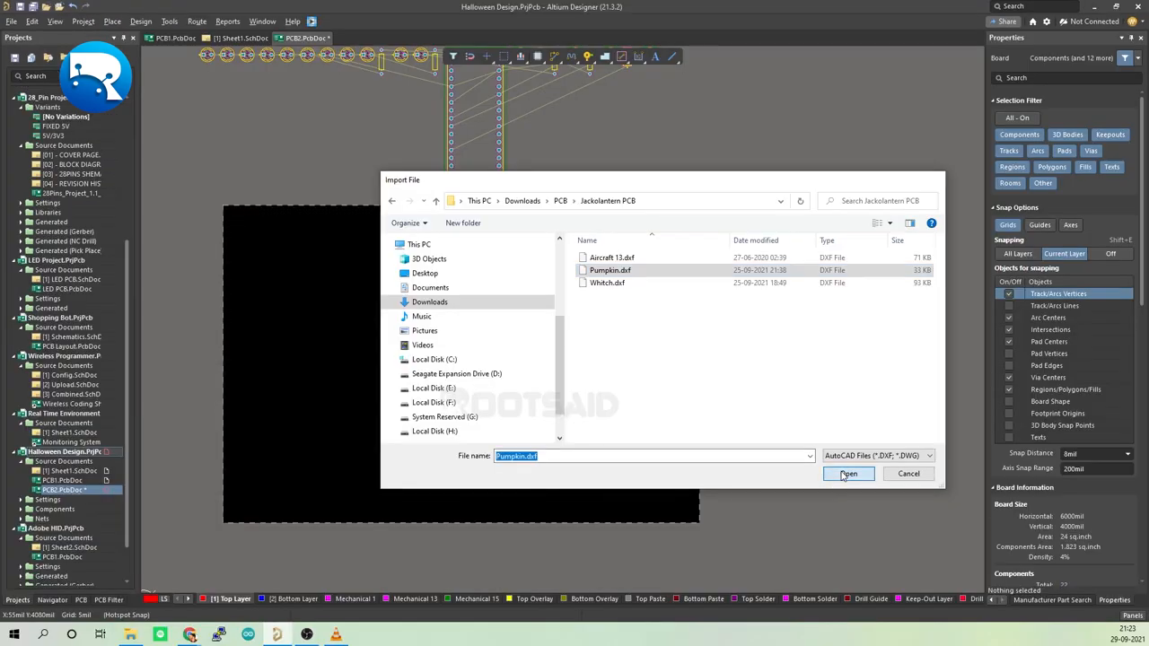
# Step: Import Pumpkin.dxf via File > Import > DXF/DWG and dismiss the out-of-bounds warning
pyautogui.click(848, 473)
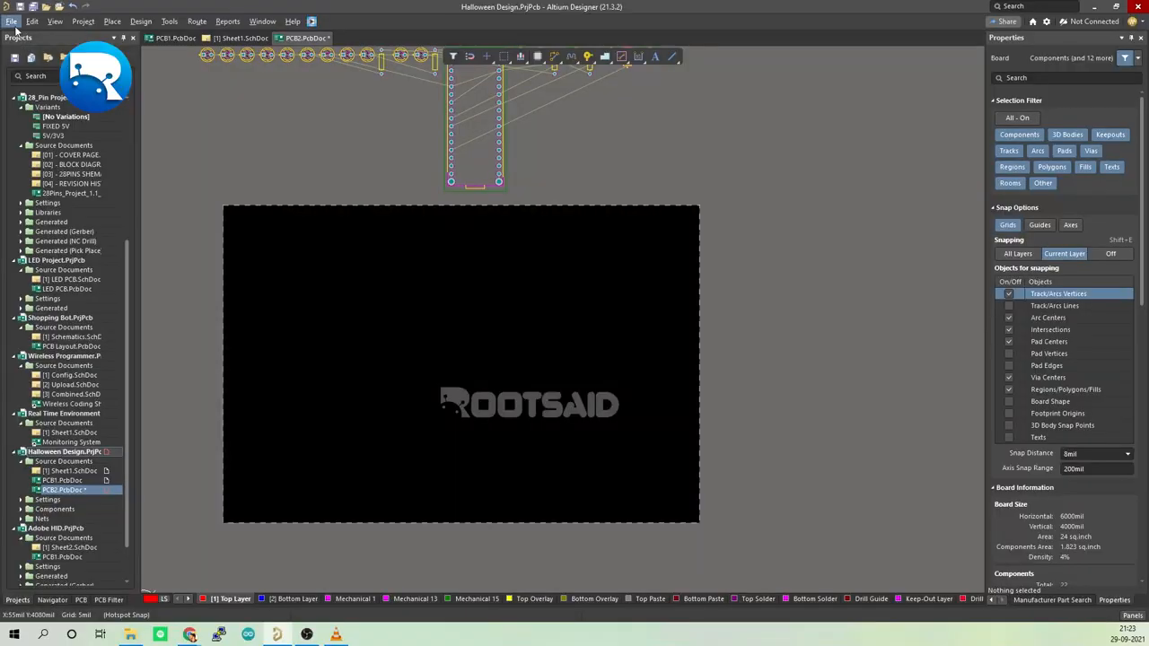
pyautogui.click(13, 17)
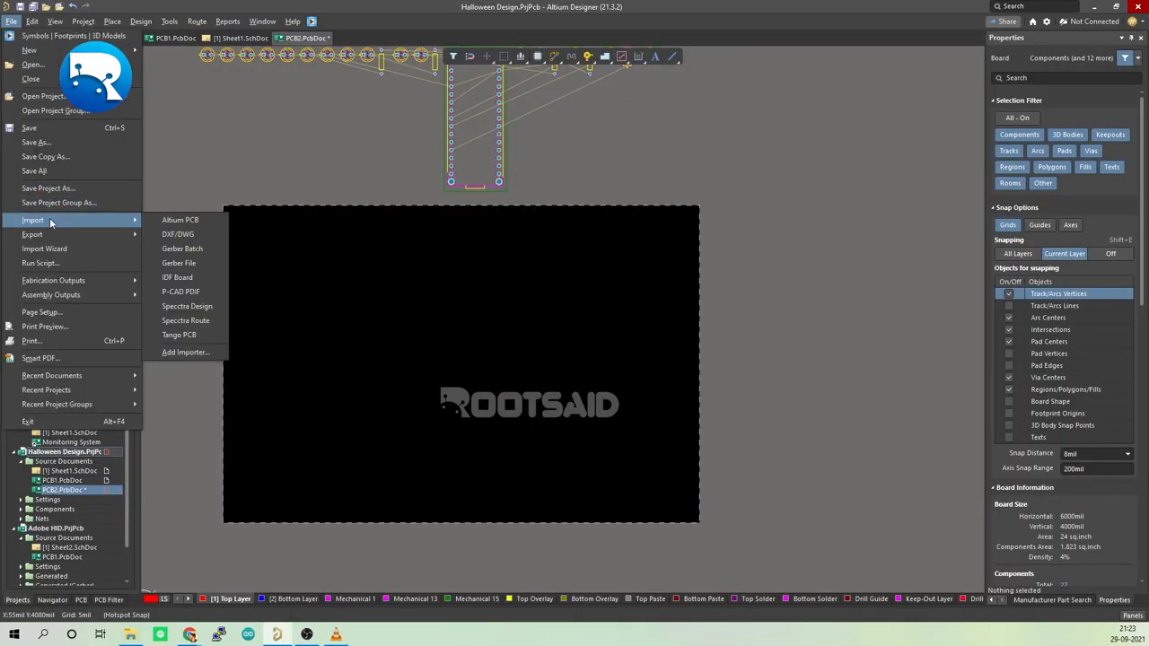
pyautogui.click(179, 219)
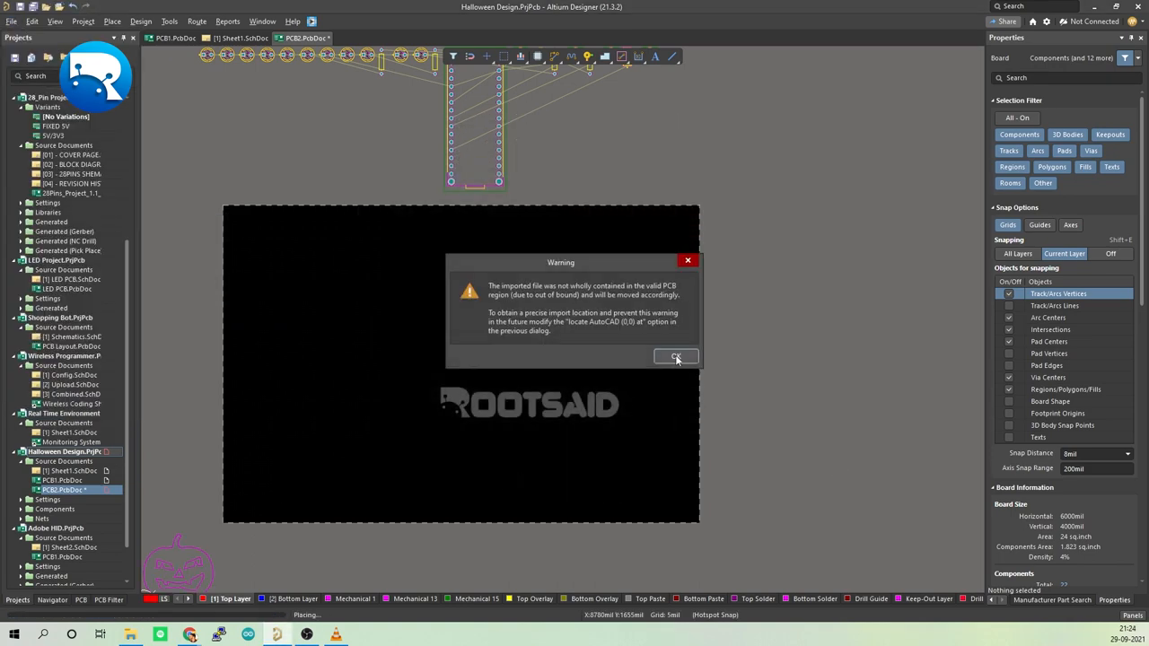
pyautogui.click(675, 358)
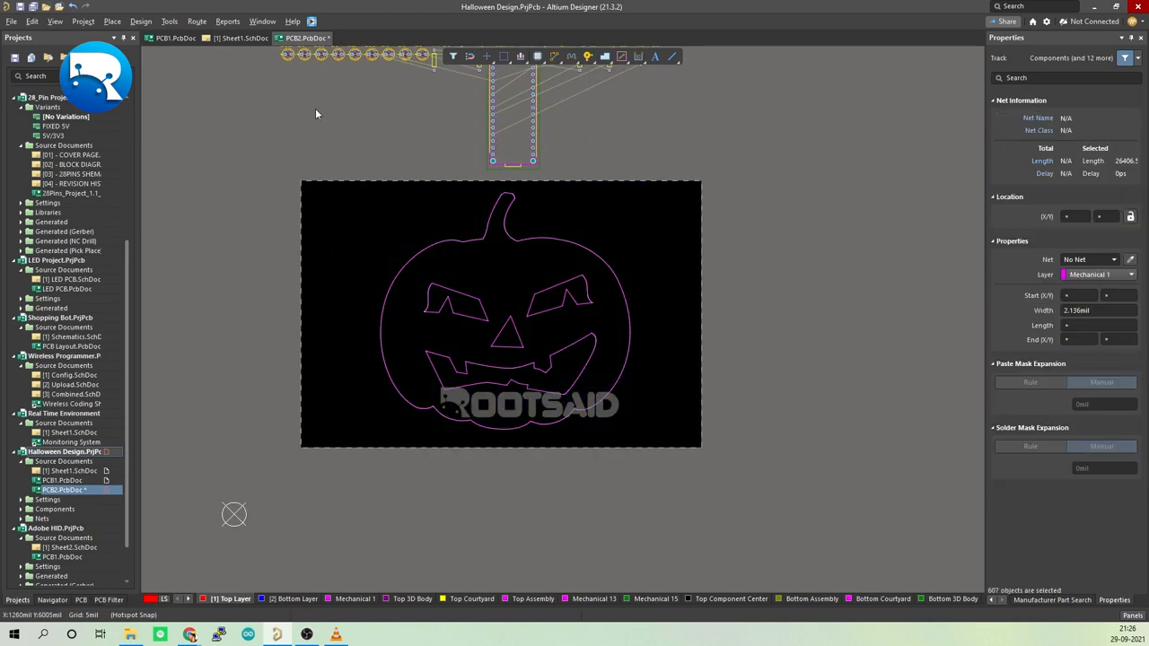
# Step: Define the board shape from the selected pumpkin outline via Design > Board Shape
pyautogui.click(139, 22)
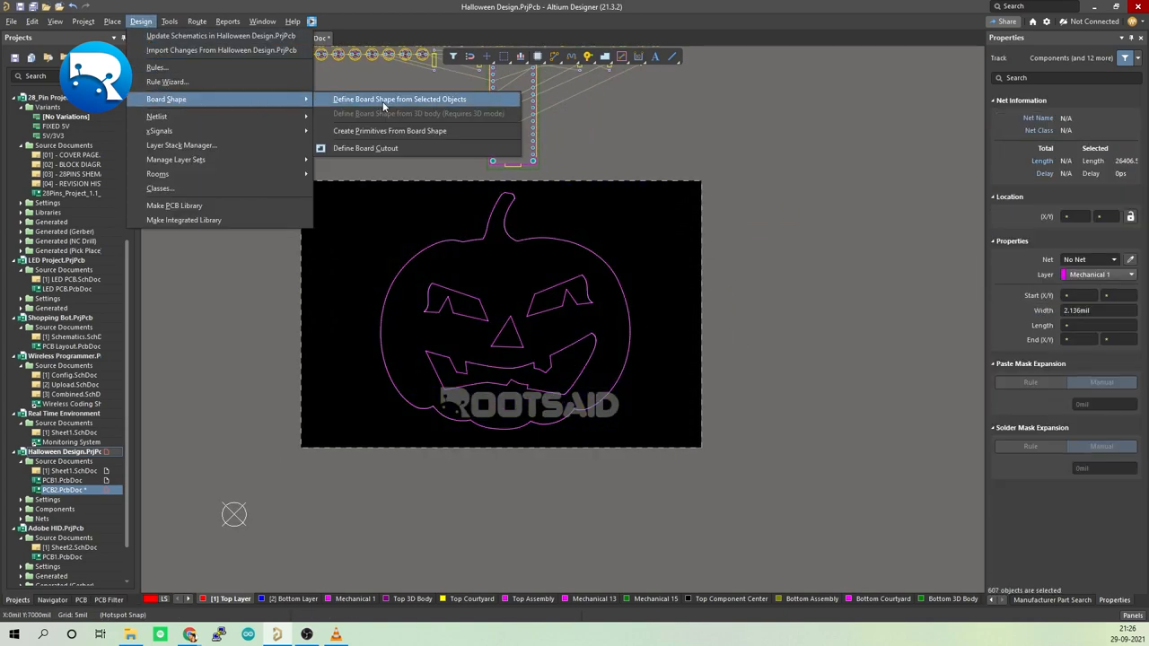
pyautogui.click(421, 100)
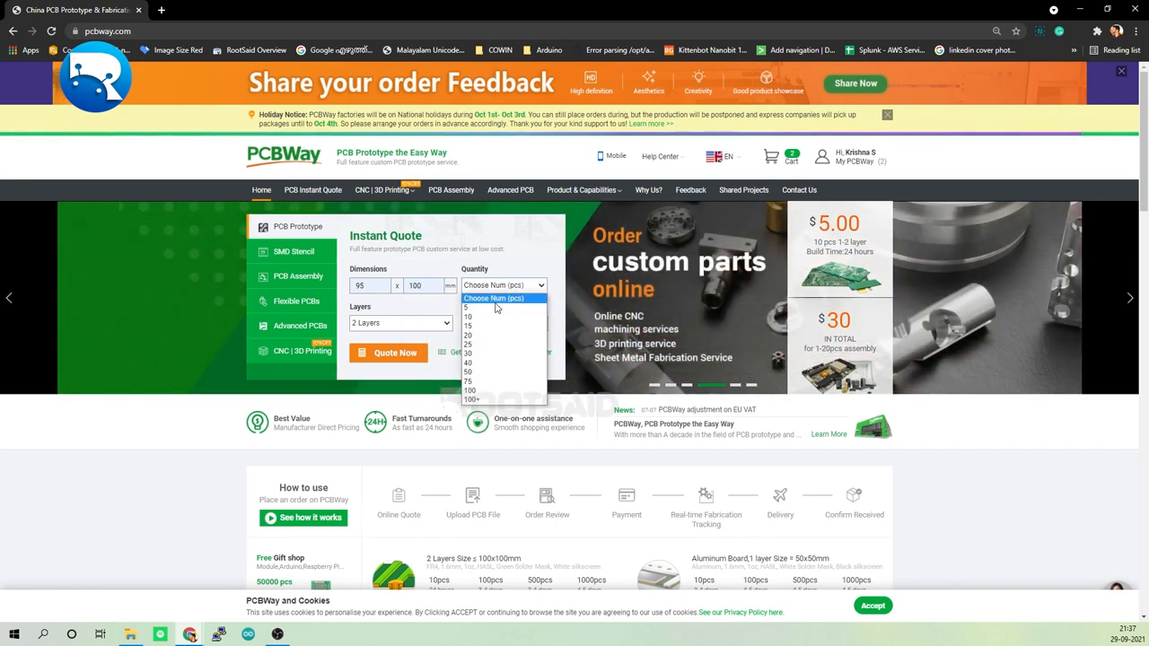
# Step: Quote five 95 × 100 mm two-layer boards with Quote Now
pyautogui.click(465, 307)
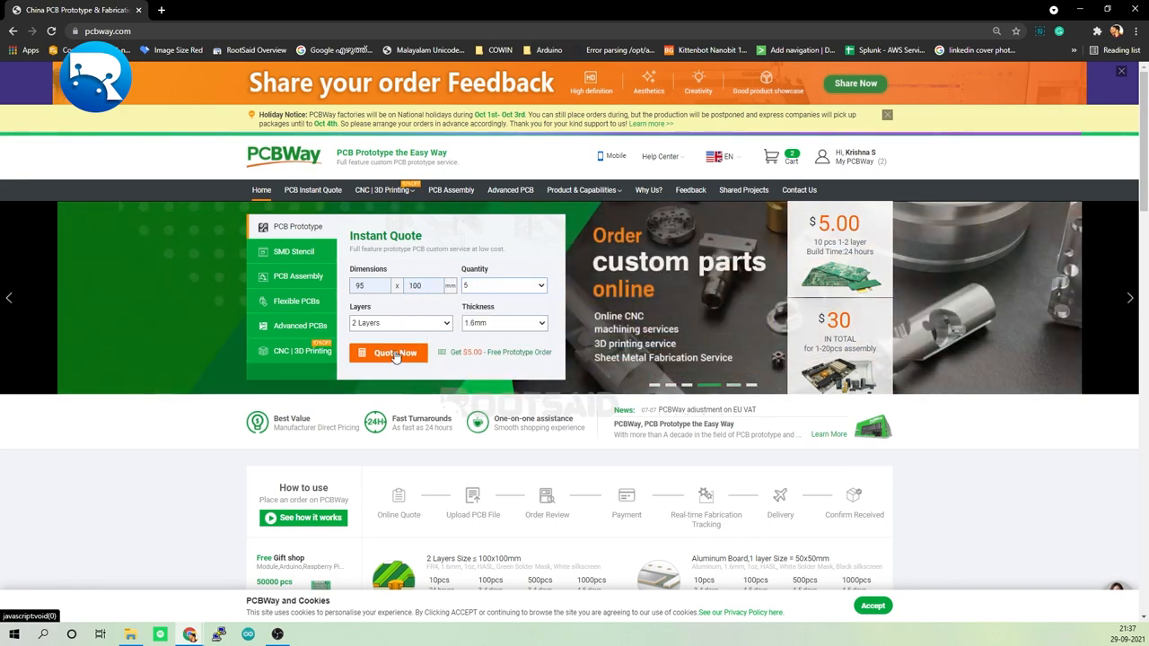
pyautogui.click(388, 352)
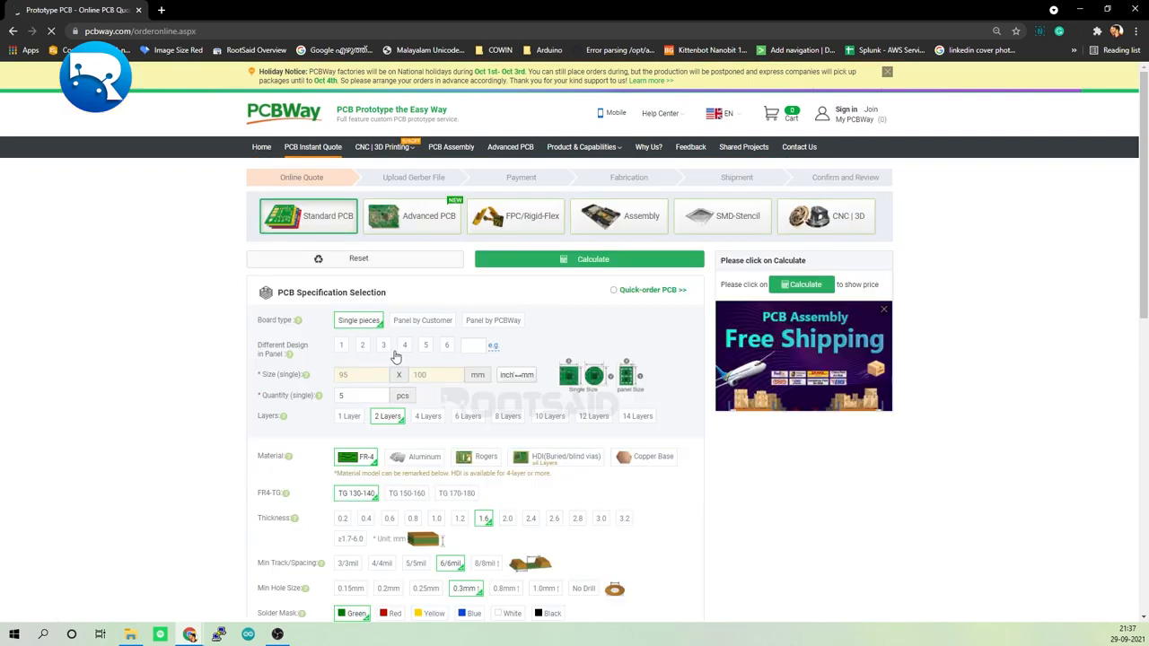
# Step: Order an advanced 95 × 100 board with orange solder mask and black silkscreen, saved to cart
pyautogui.click(411, 216)
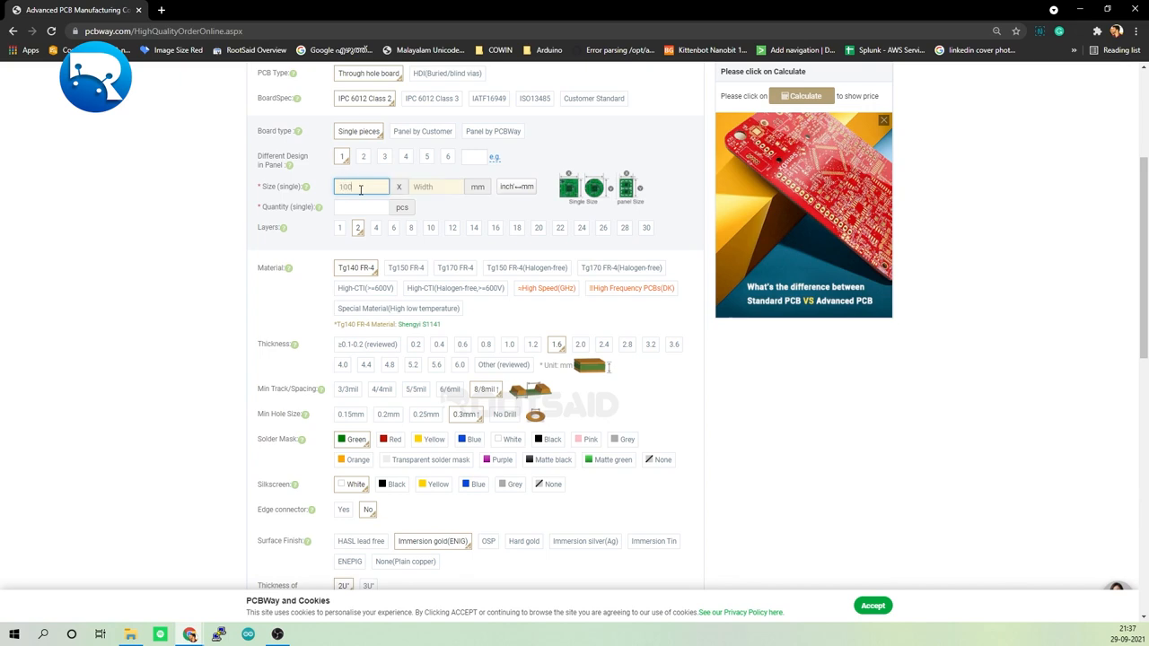
pyautogui.write('100')
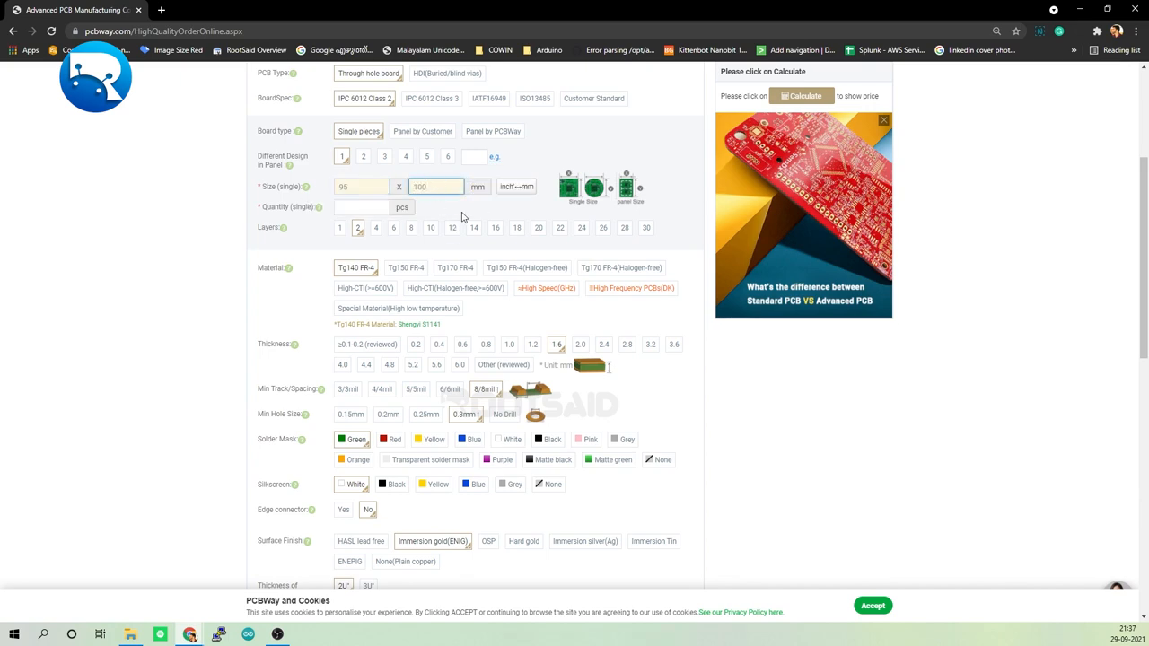
pyautogui.scroll(-3)
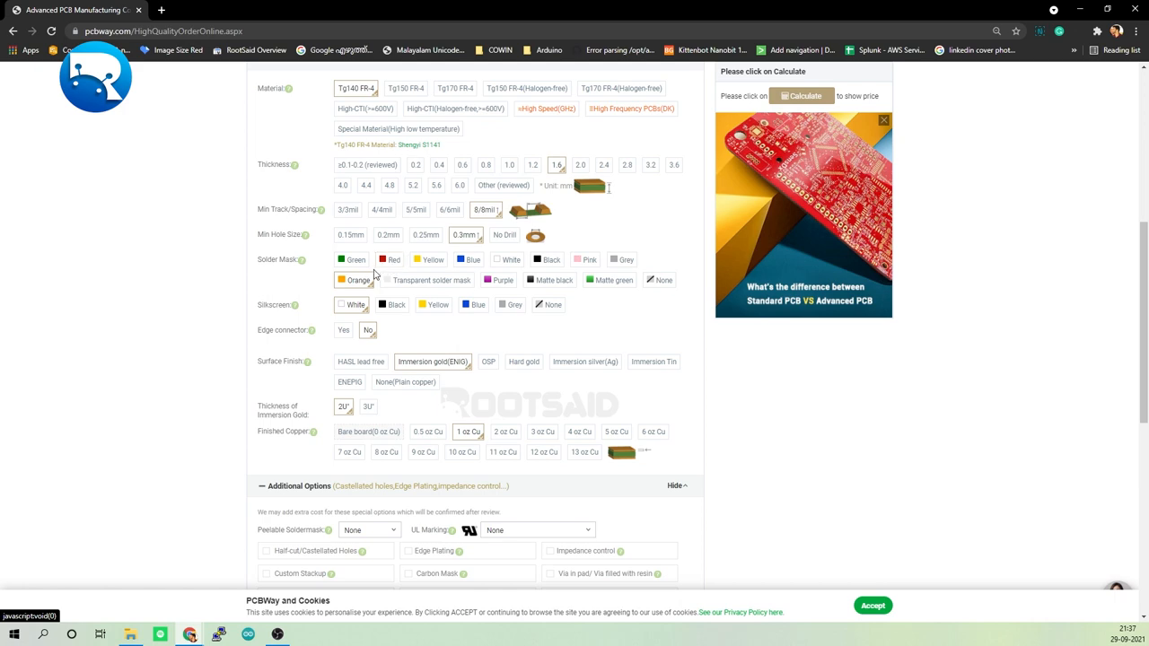
pyautogui.moveTo(626, 280)
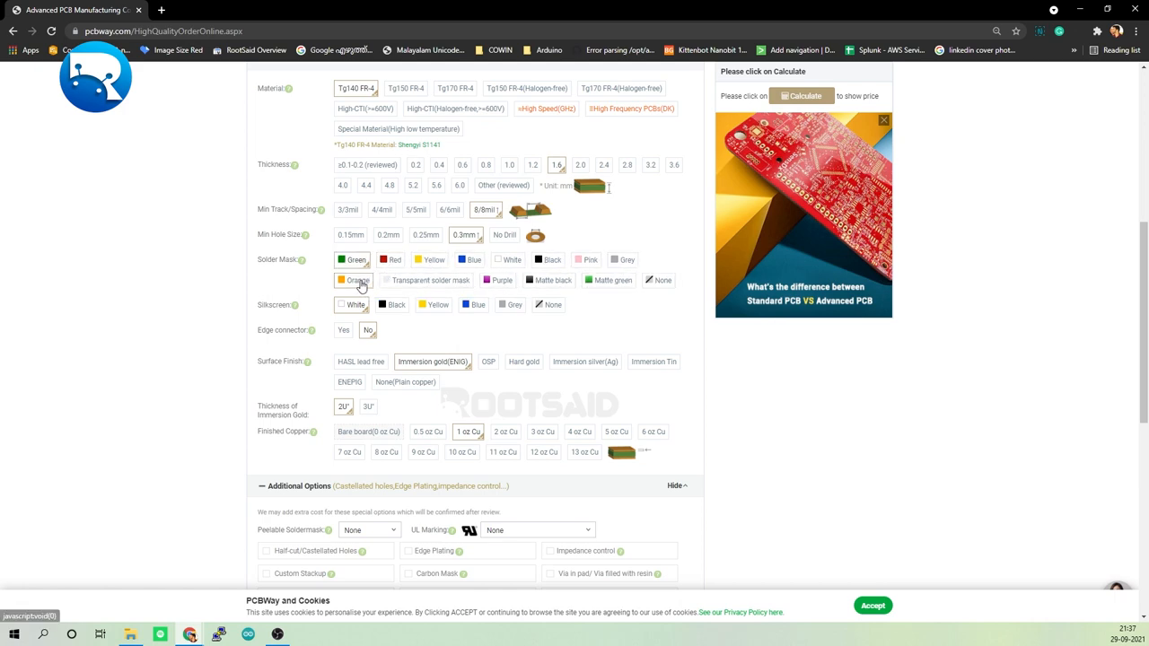
pyautogui.moveTo(294, 292)
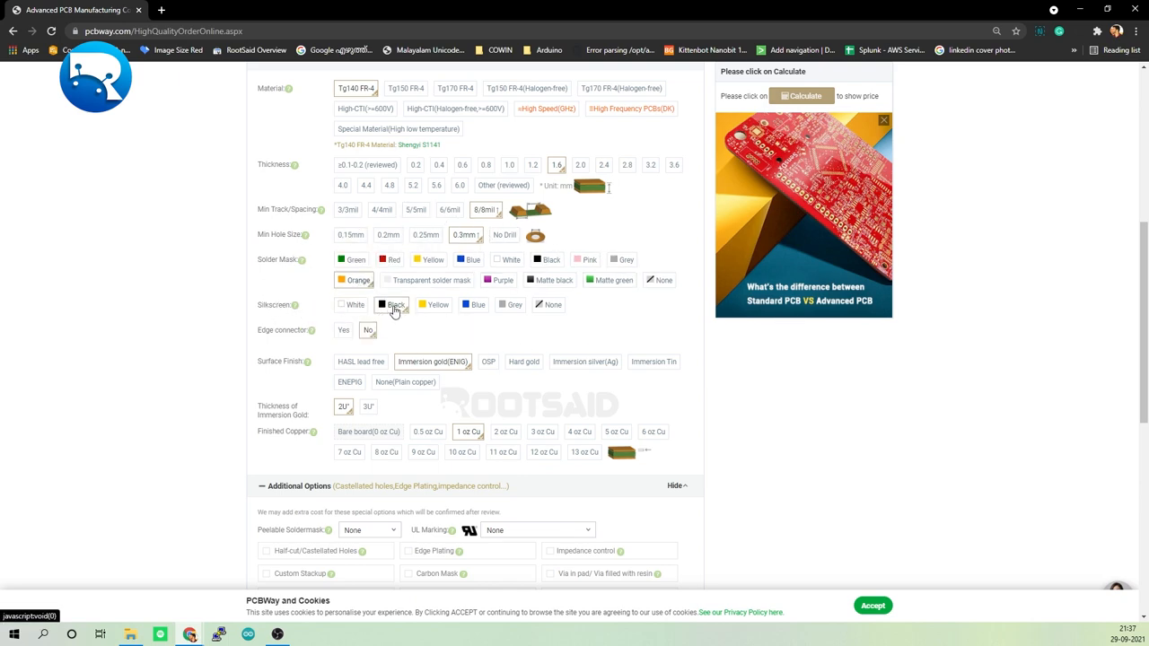
pyautogui.scroll(-3)
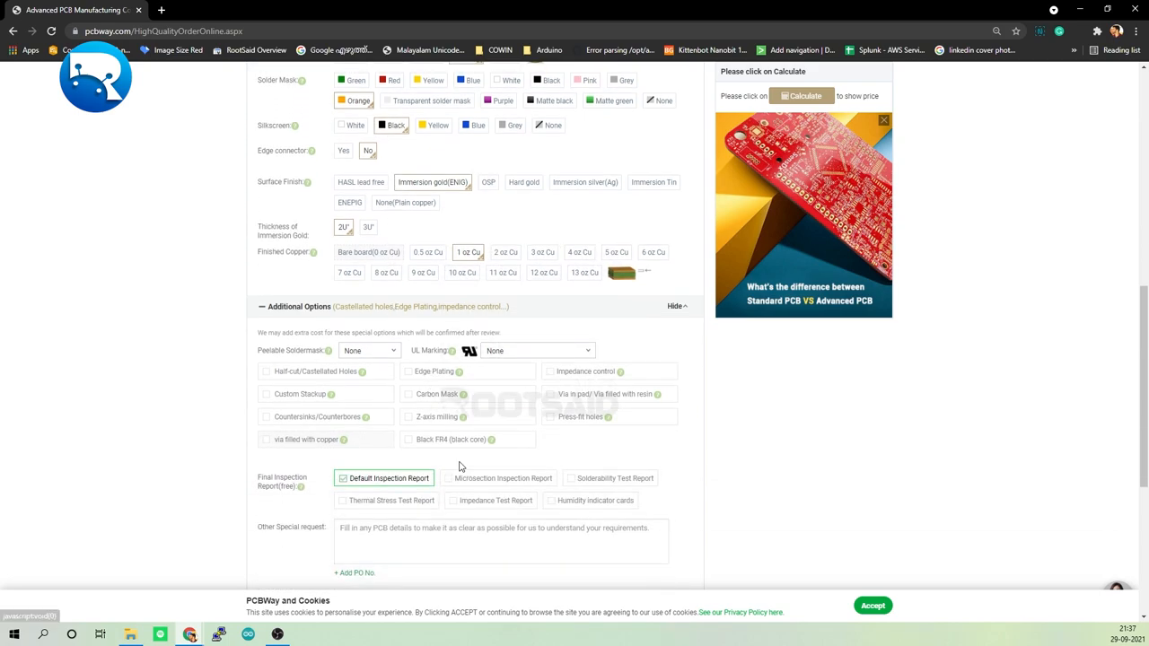
pyautogui.click(800, 96)
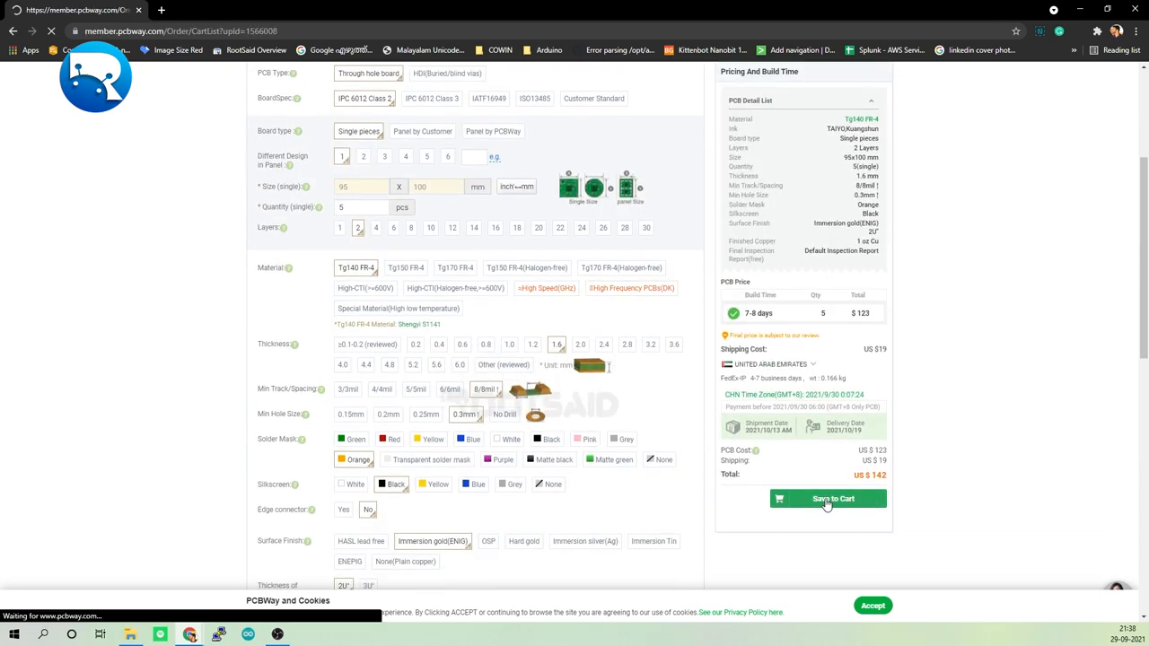
# Step: Start the Gerber file upload for the new order with + Add Gerber File
pyautogui.click(827, 498)
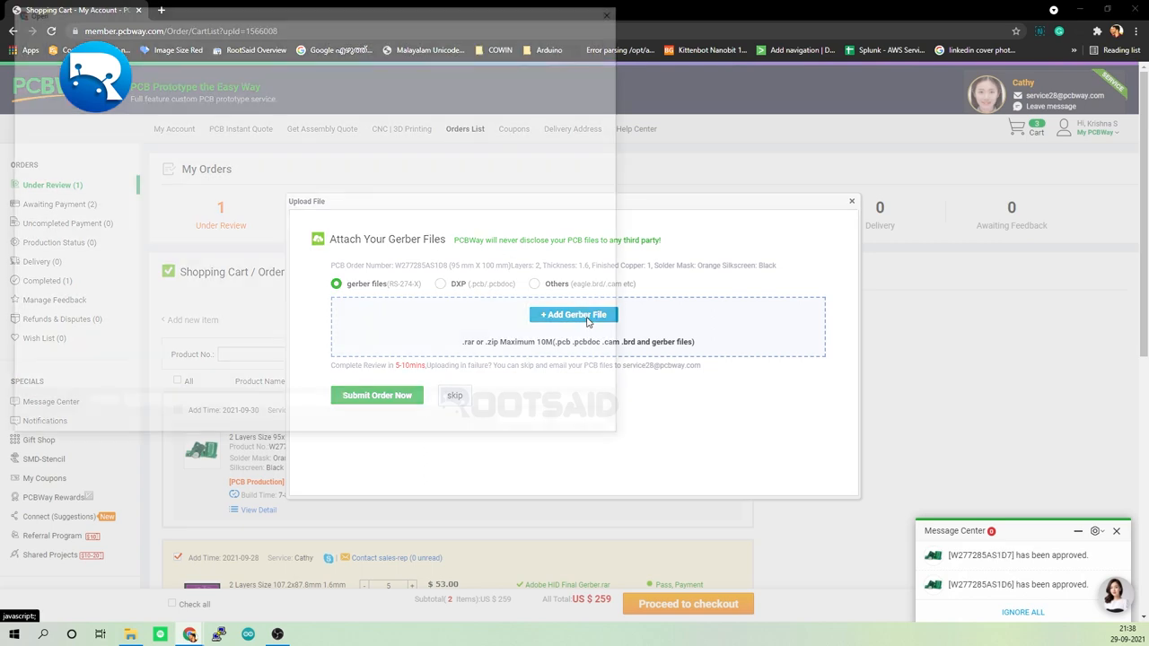
pyautogui.click(573, 314)
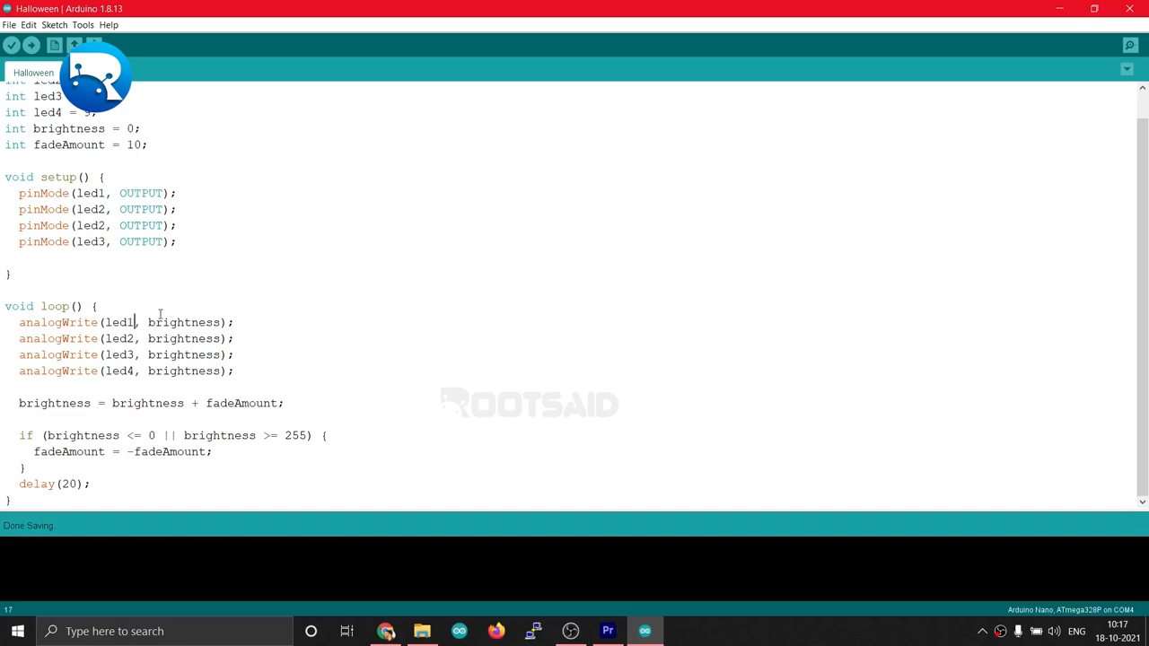
# Step: Show the Tools menu listing Board: Arduino Nano and Processor: ATmega328P
pyautogui.click(87, 24)
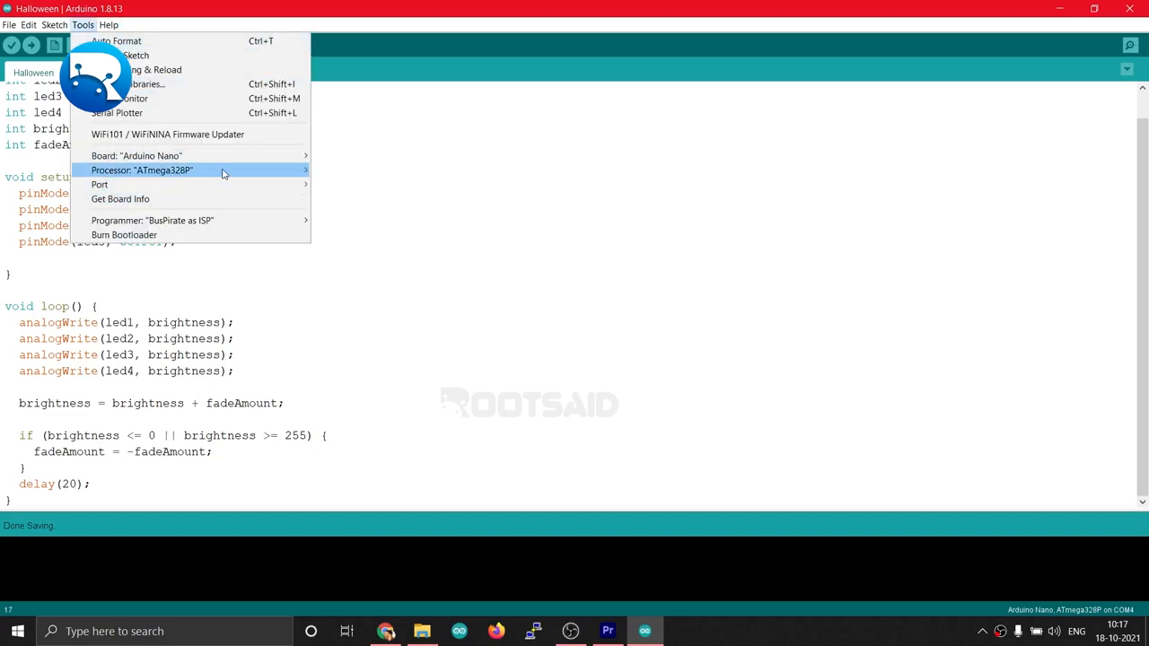